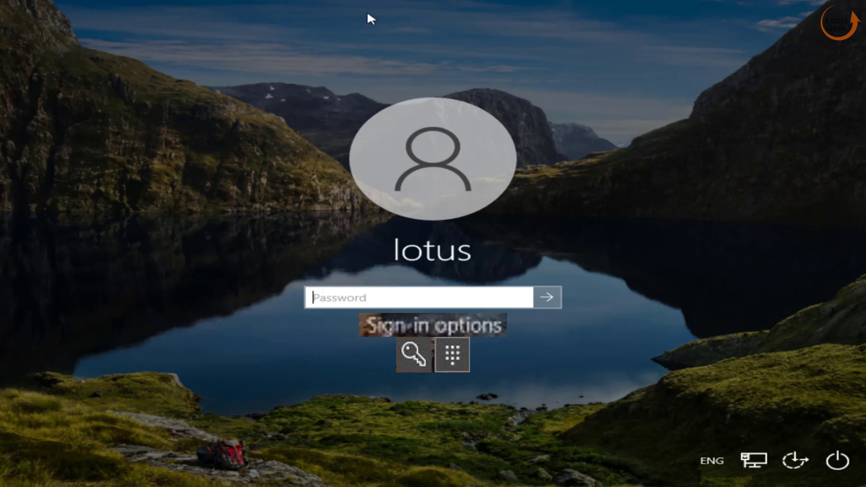
mouse_move(353, 372)
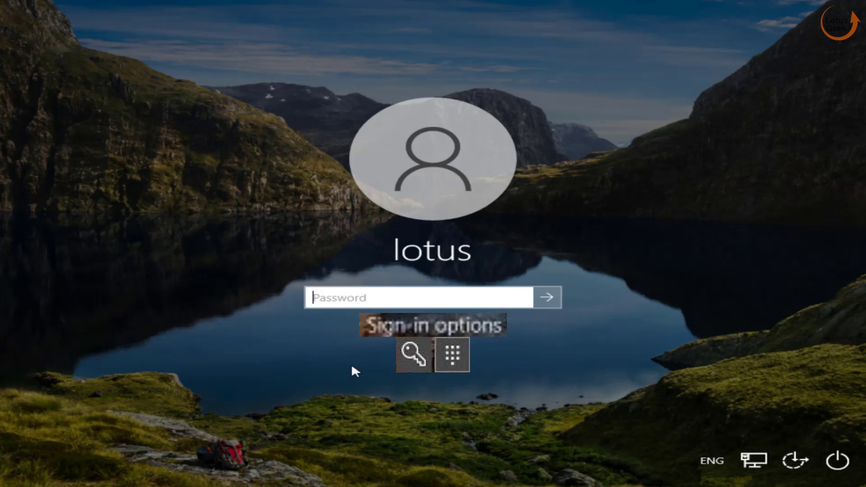
mouse_move(559, 330)
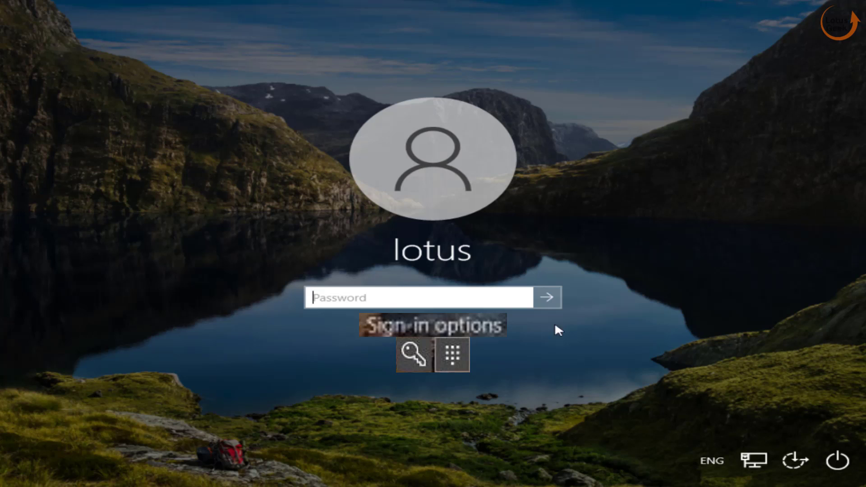
Step: Request a Shift+Restart from the lock screen power menu to reach recovery options
left_click(418, 298)
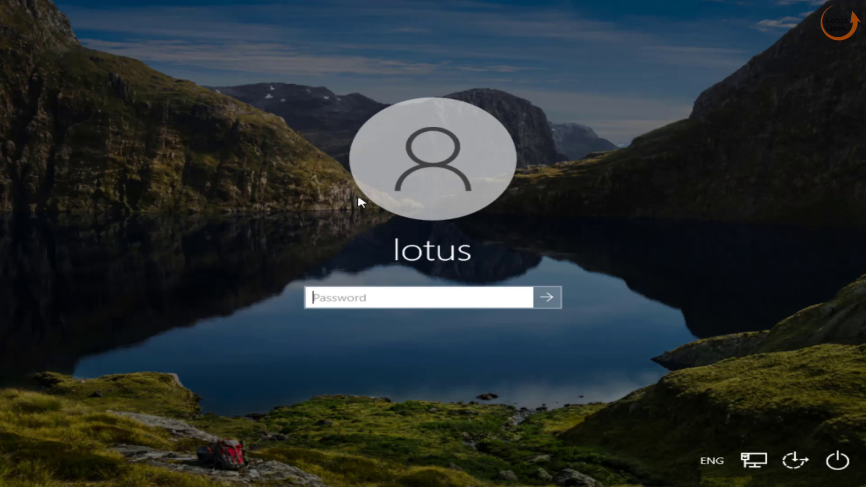
mouse_move(770, 405)
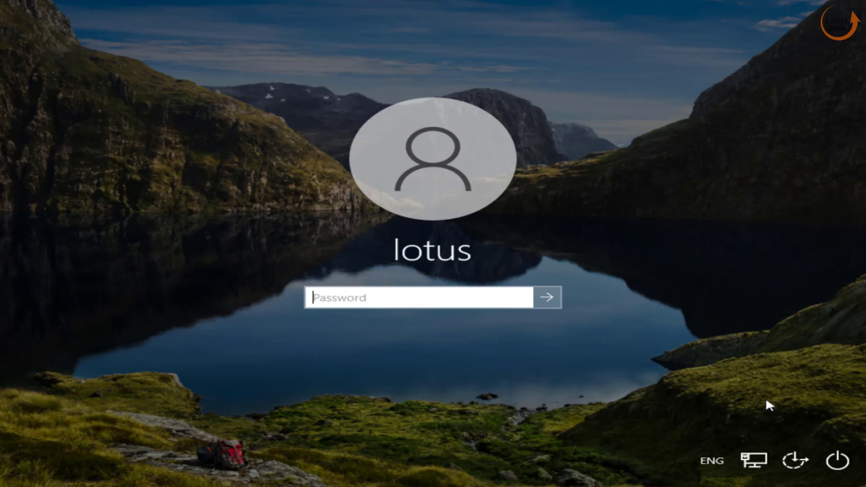
left_click(838, 461)
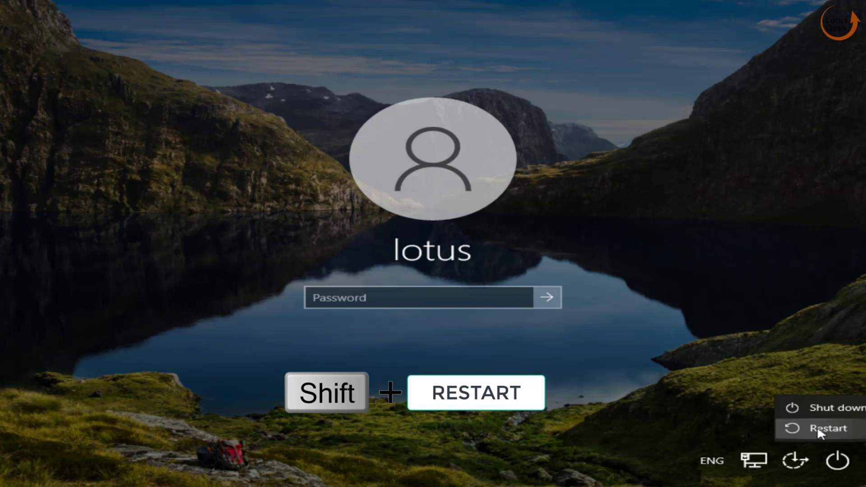
left_click(828, 428)
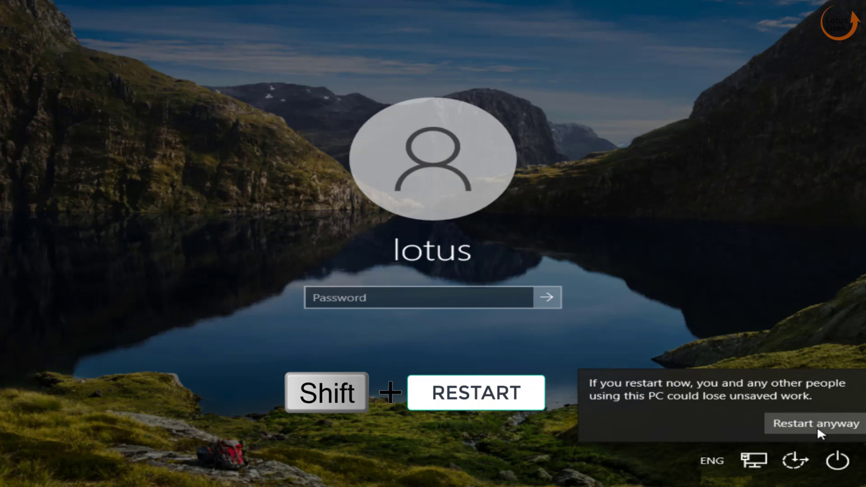
Step: Confirm Restart anyway and navigate Troubleshoot > Advanced options > Uninstall Updates
left_click(814, 423)
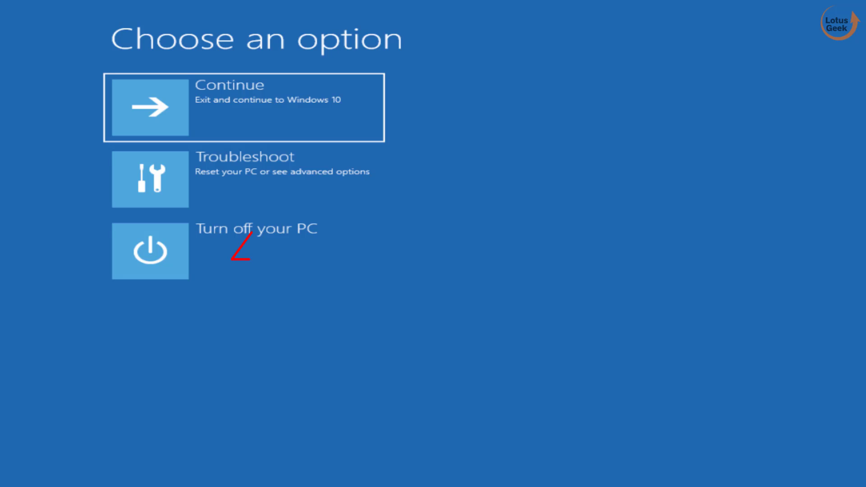
mouse_move(312, 183)
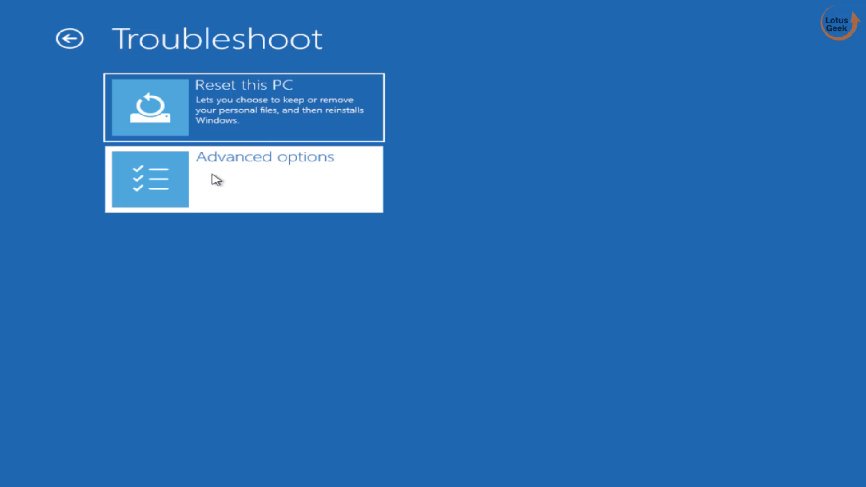
left_click(243, 179)
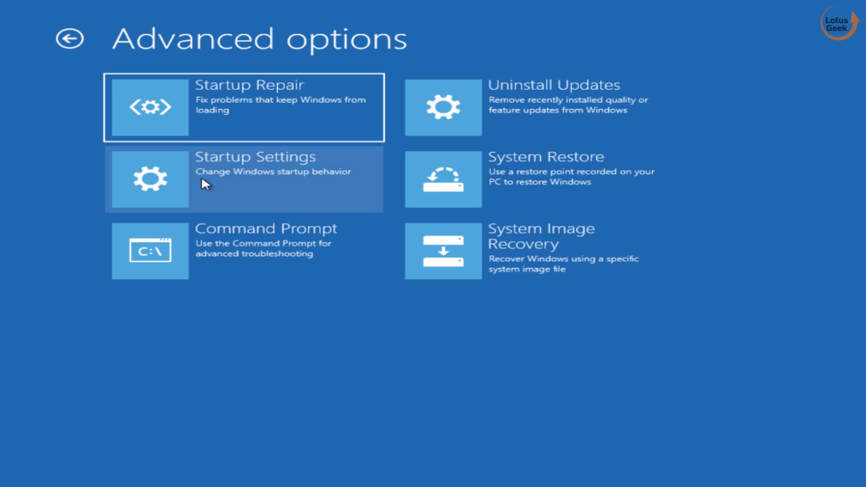
mouse_move(544, 116)
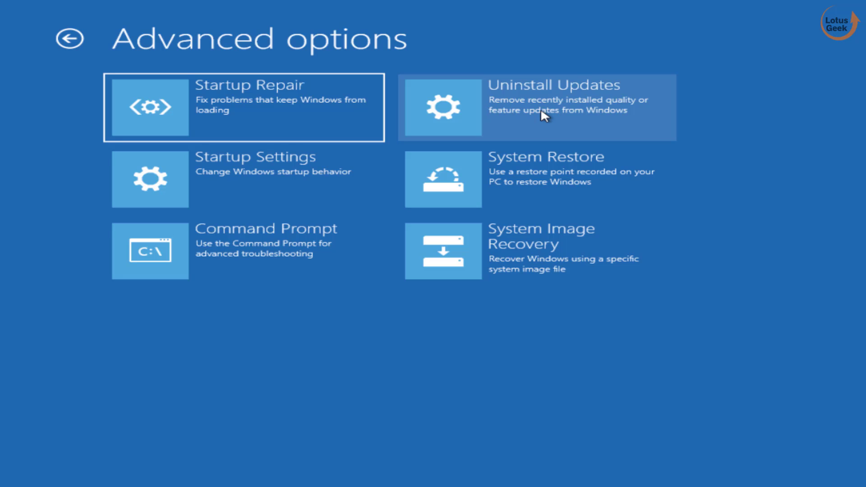
left_click(536, 107)
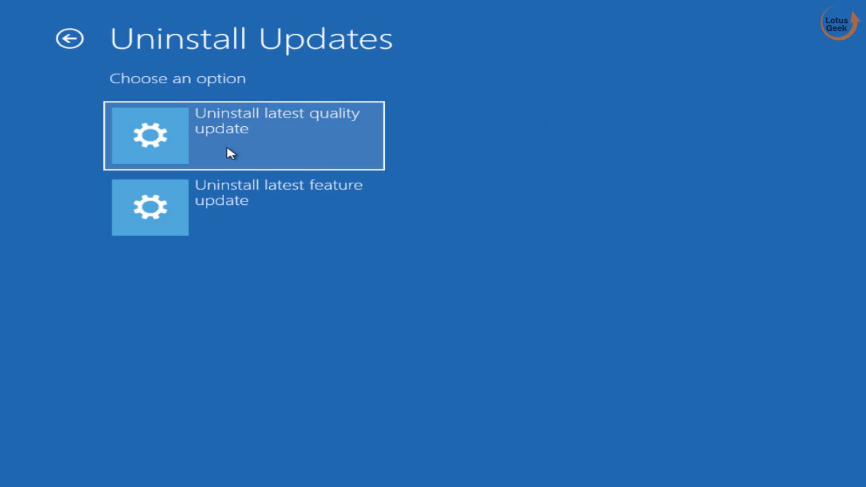
mouse_move(268, 215)
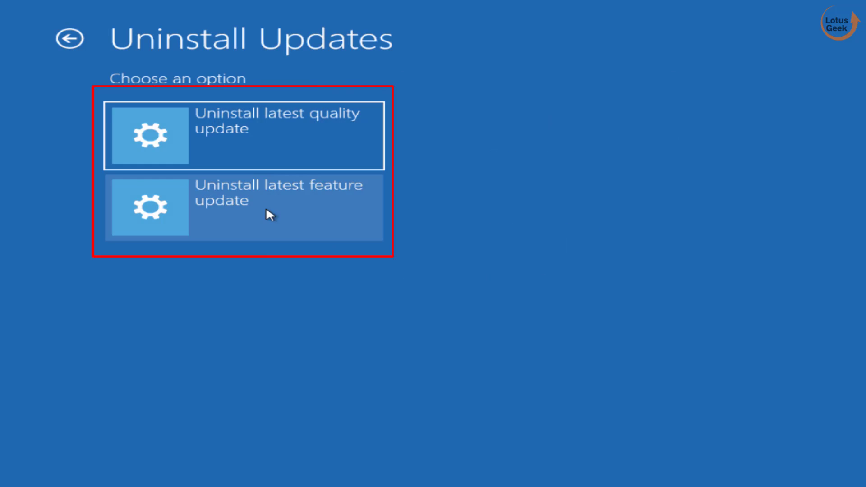
mouse_move(285, 143)
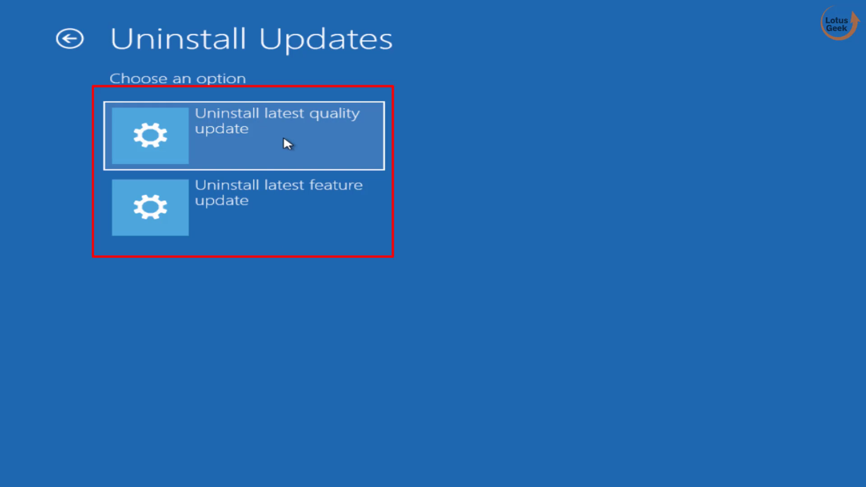
mouse_move(387, 222)
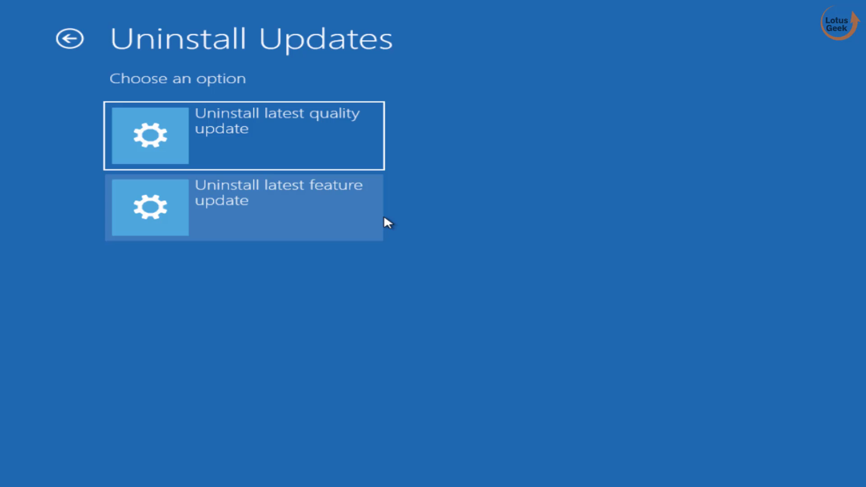
mouse_move(69, 39)
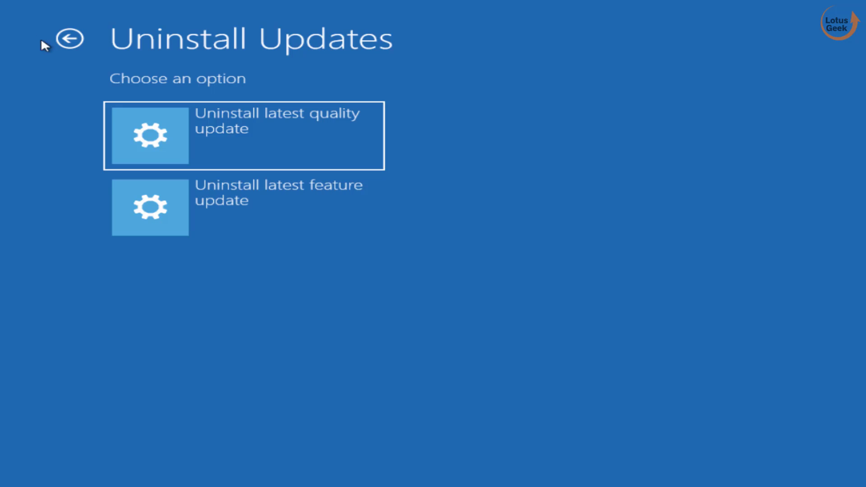
Step: Back out to Choose an option, then go Troubleshoot > Reset this PC
left_click(70, 40)
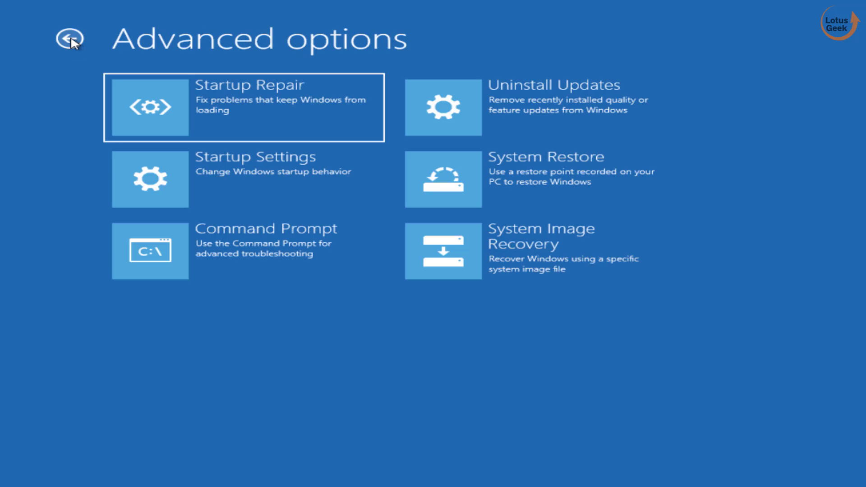
left_click(68, 39)
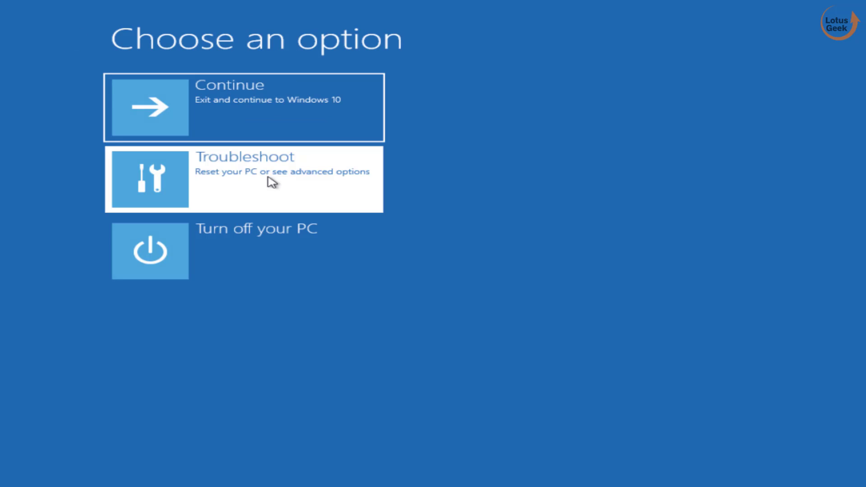
left_click(244, 179)
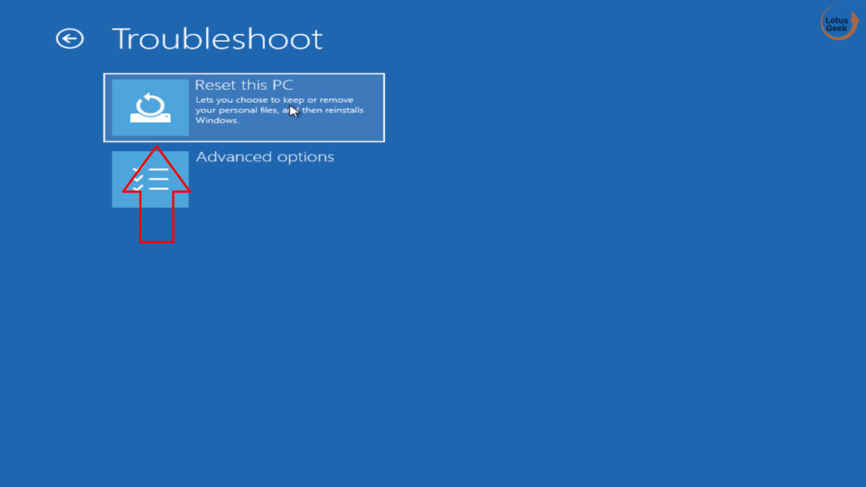
mouse_move(285, 113)
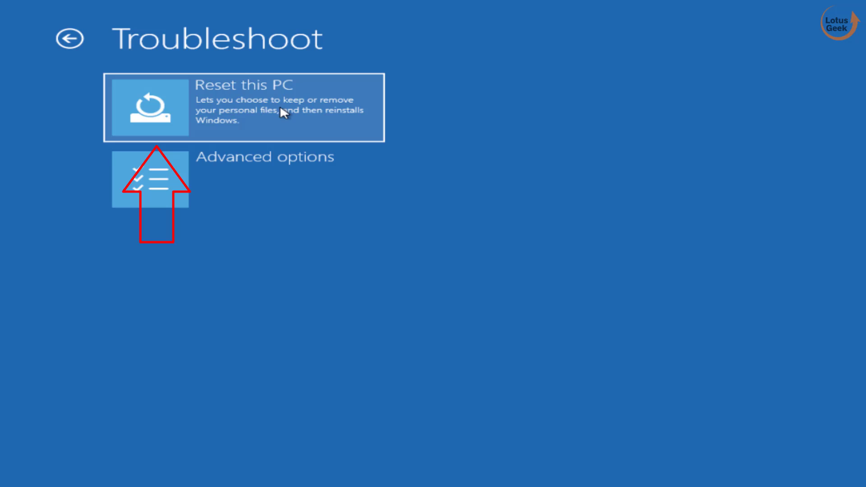
mouse_move(276, 91)
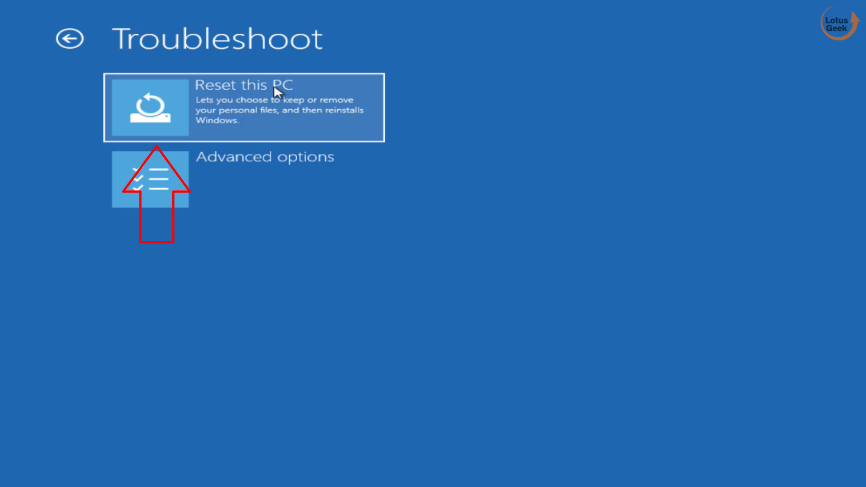
left_click(243, 108)
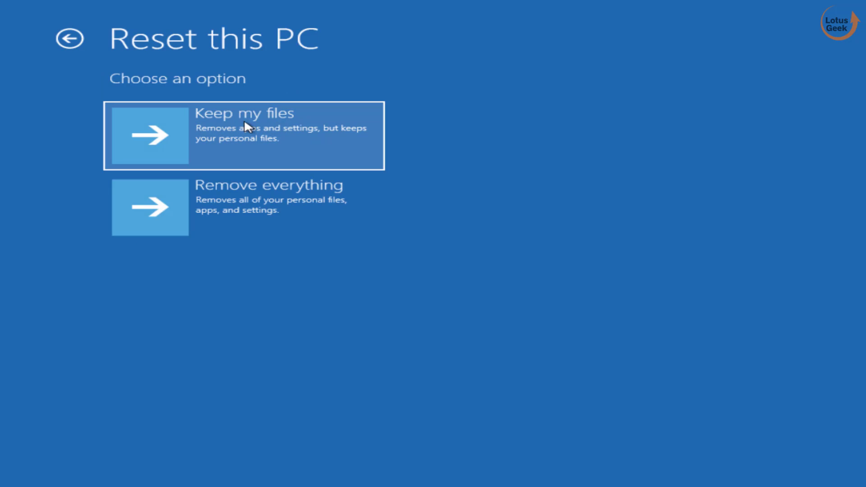
mouse_move(247, 140)
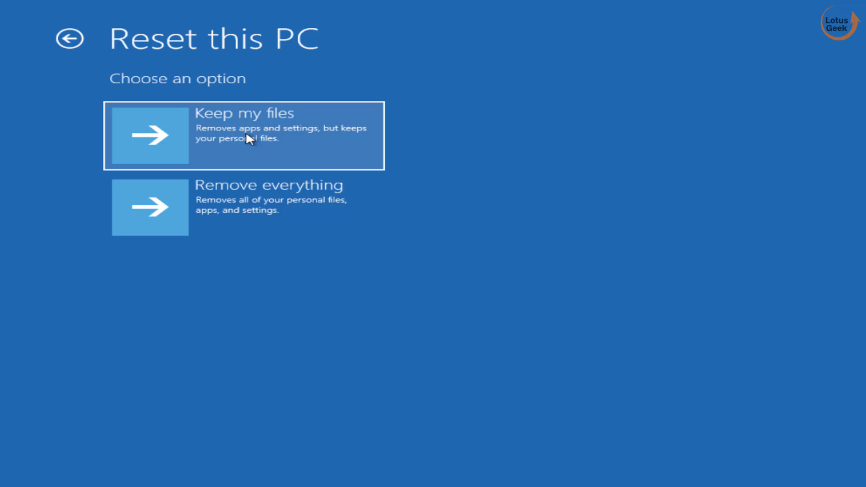
mouse_move(319, 140)
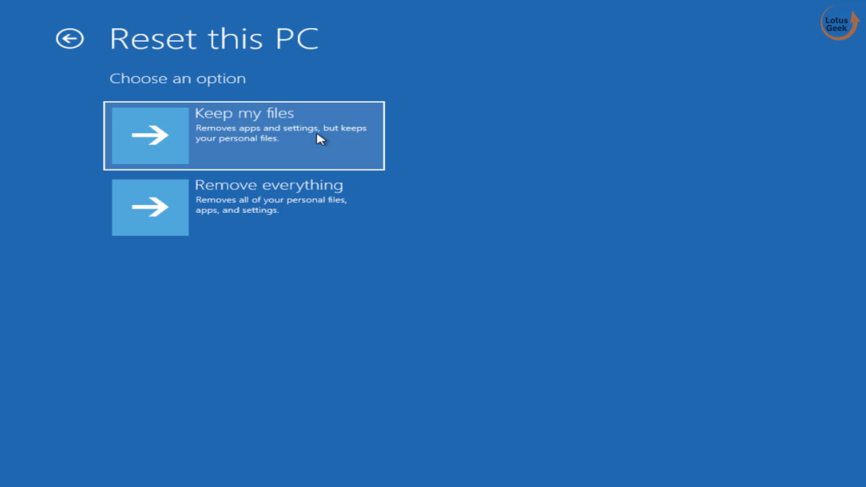
mouse_move(289, 153)
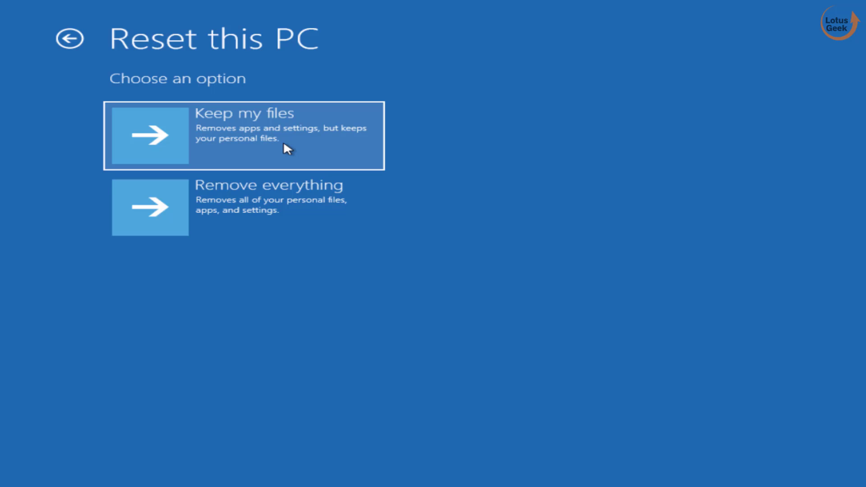
Step: Back out to Troubleshoot and reach the Startup Settings page via Advanced options
left_click(70, 39)
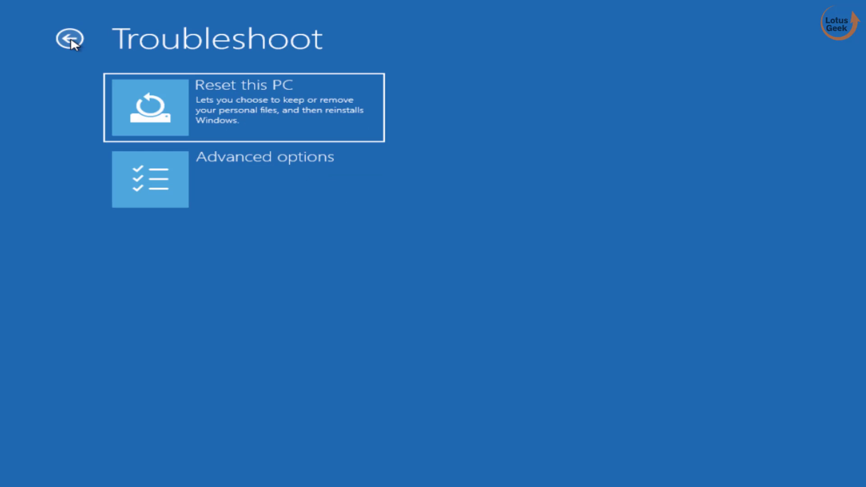
mouse_move(363, 335)
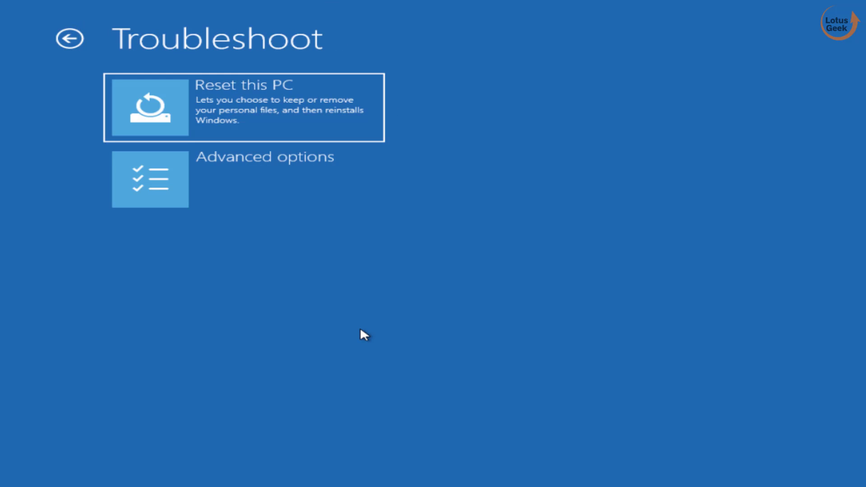
mouse_move(241, 196)
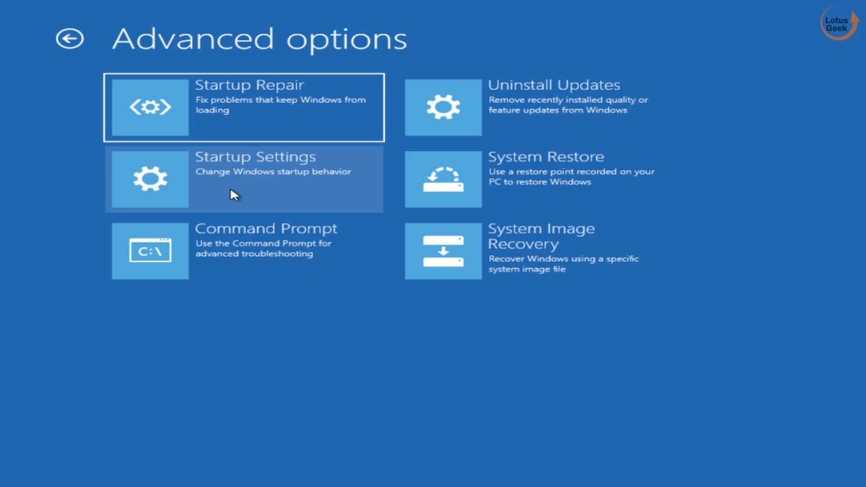
mouse_move(229, 180)
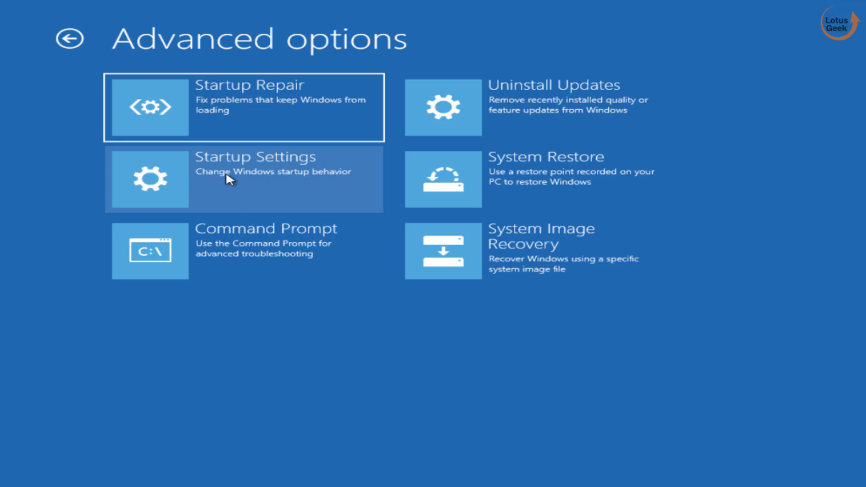
left_click(243, 178)
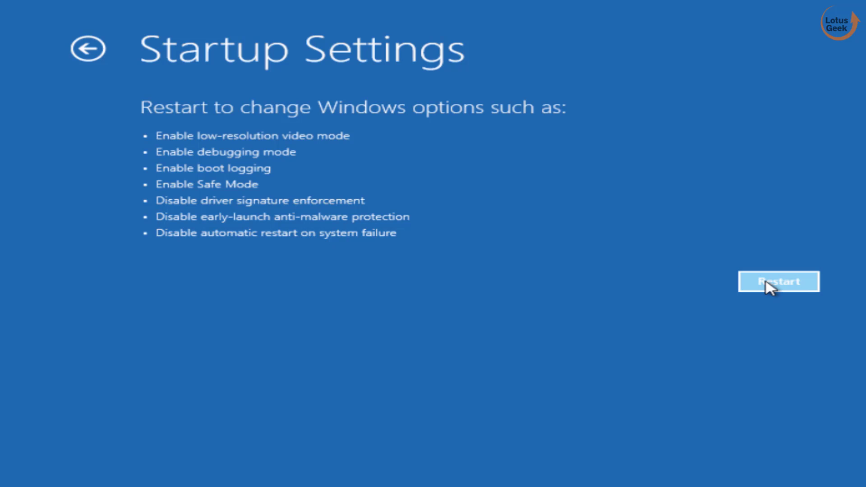
Step: Restart into Startup Settings and choose option 5, Enable Safe Mode with Networking
left_click(778, 281)
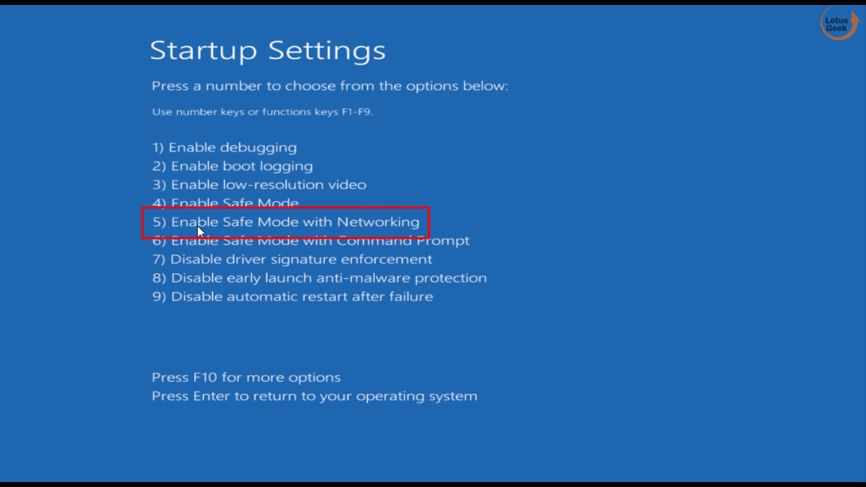
mouse_move(396, 231)
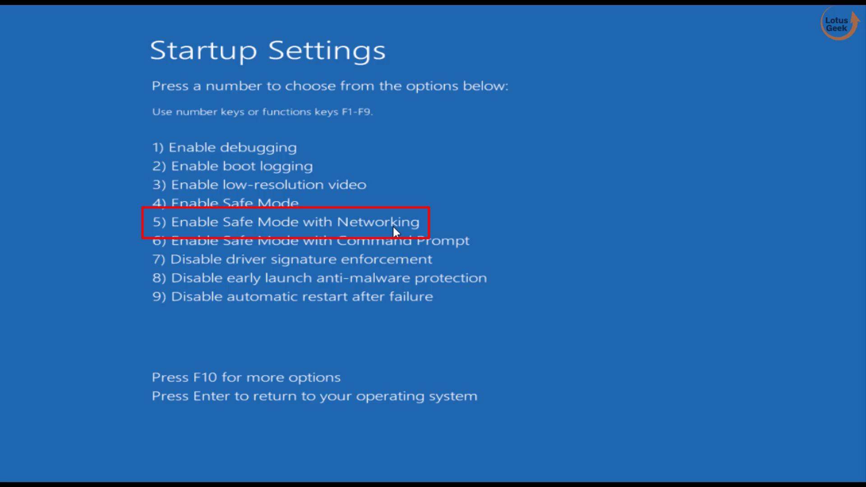
mouse_move(162, 231)
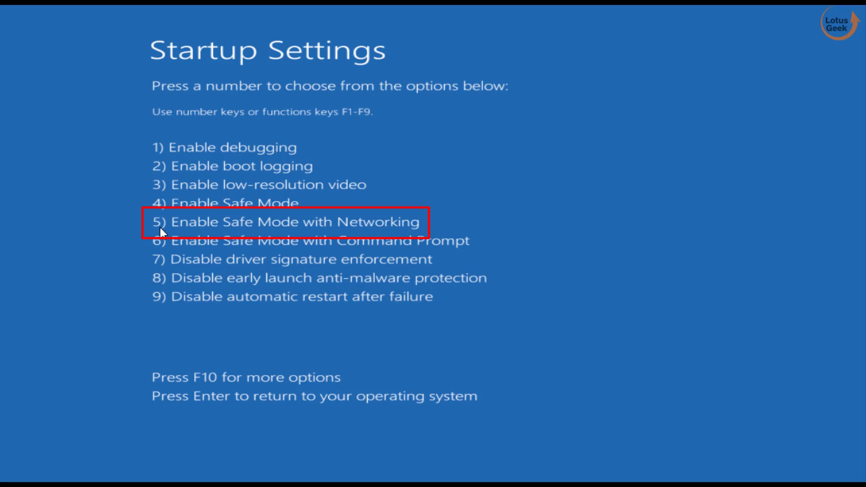
key("F5")
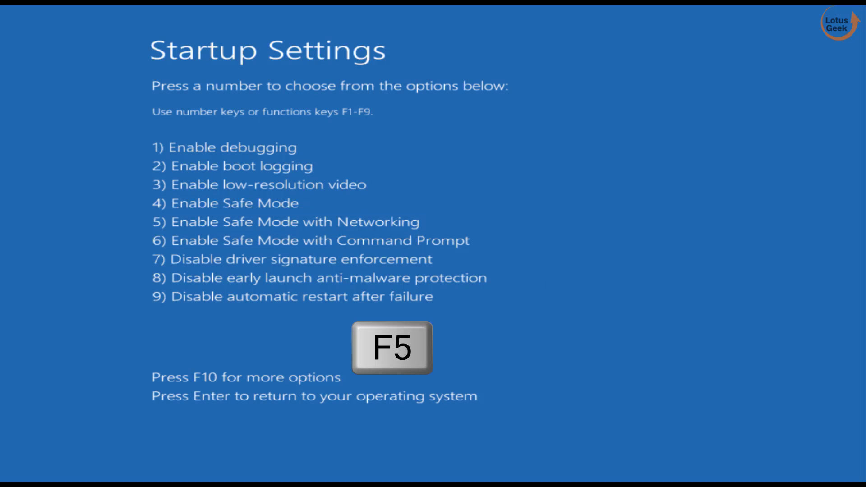
key("f5")
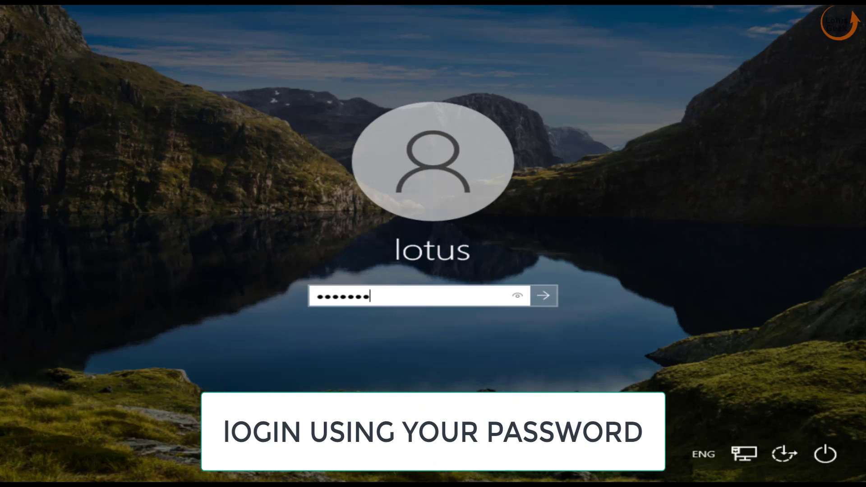
Step: Sign in with the account password and land on the Safe Mode desktop
left_click(544, 296)
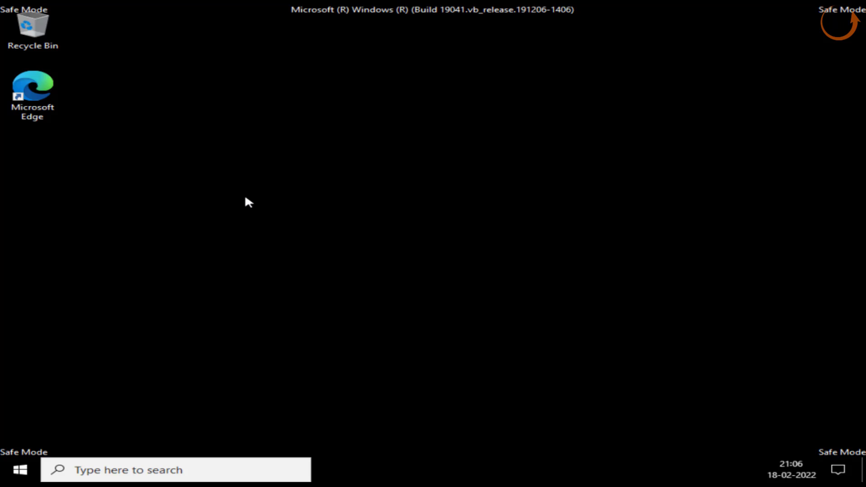
left_click(32, 28)
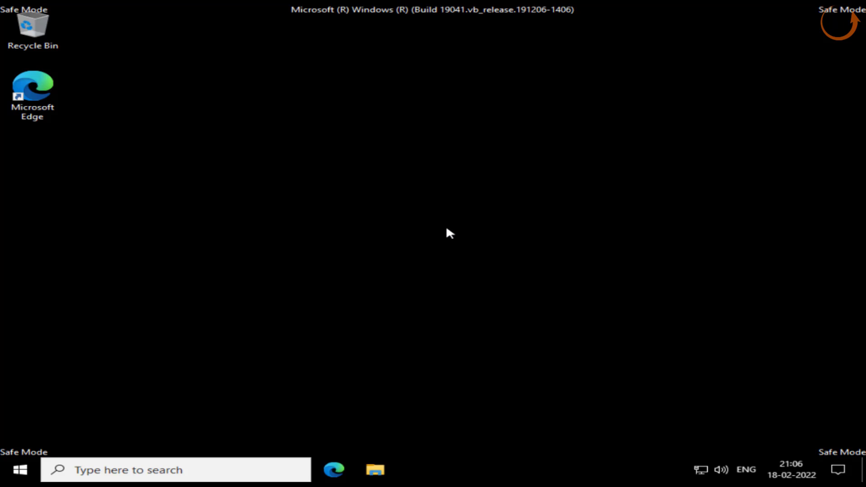
Step: Browse File Explorer to C:\Windows\ServiceProfiles\LocalService
left_click(375, 470)
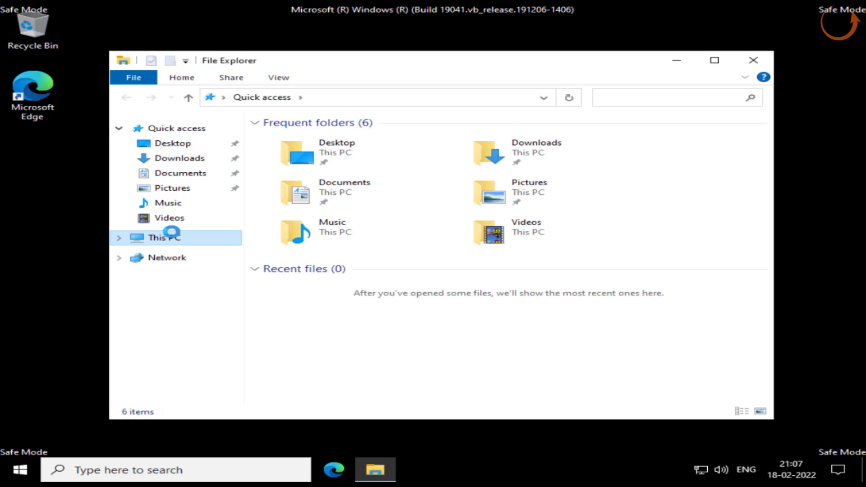
left_click(164, 238)
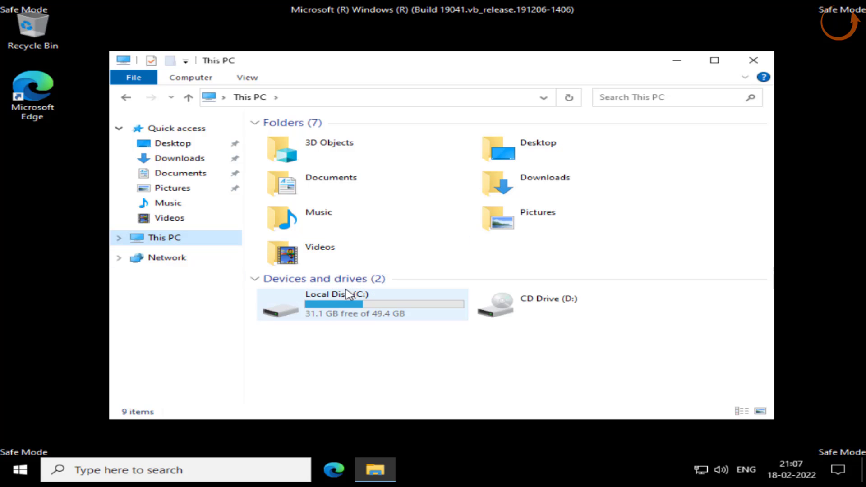
left_click(347, 304)
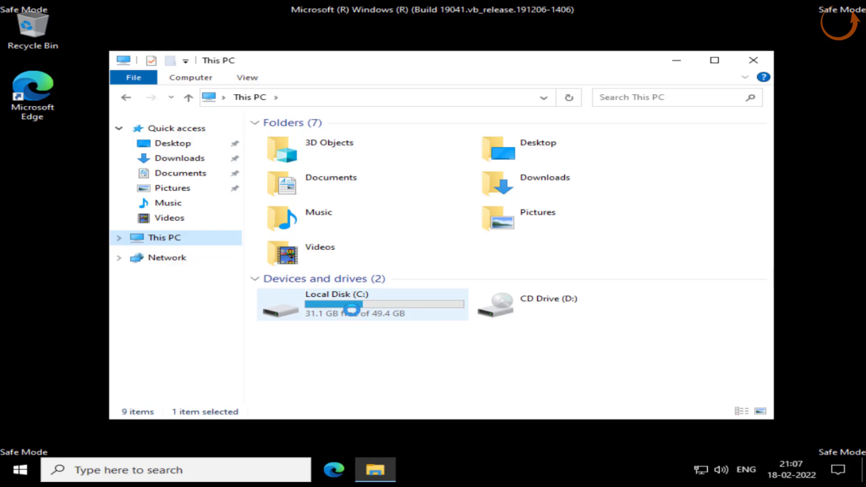
double_click(361, 304)
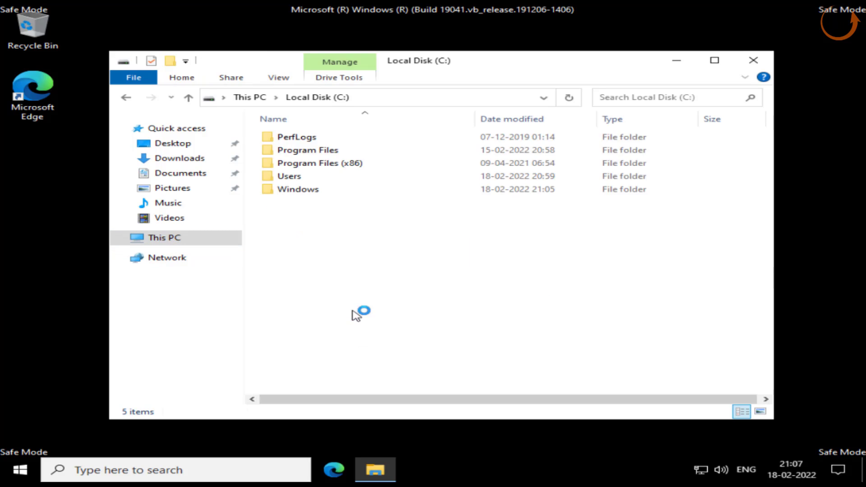
left_click(298, 189)
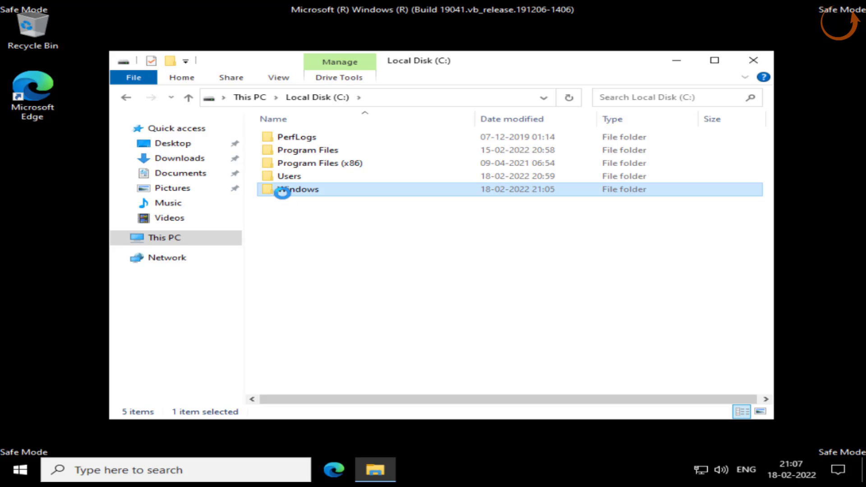
double_click(299, 189)
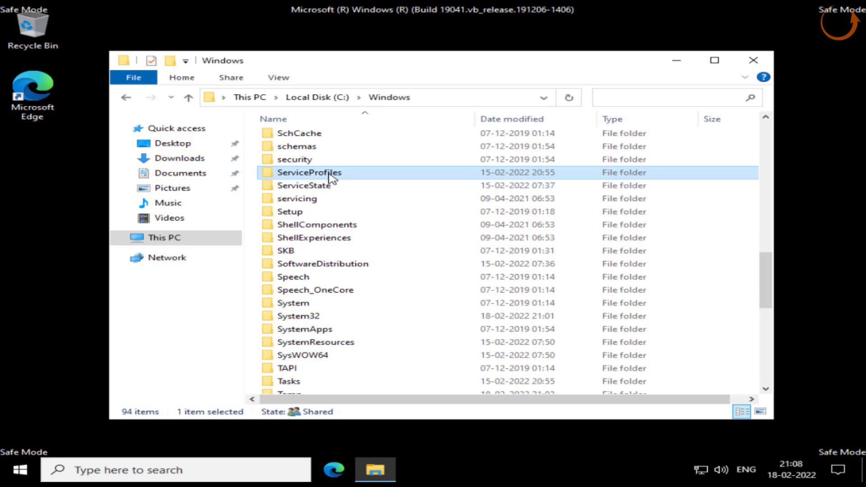
double_click(310, 172)
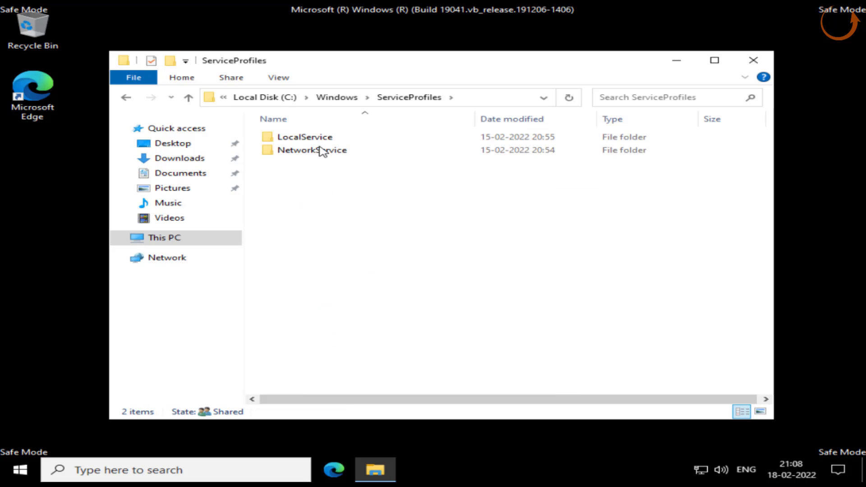
double_click(306, 136)
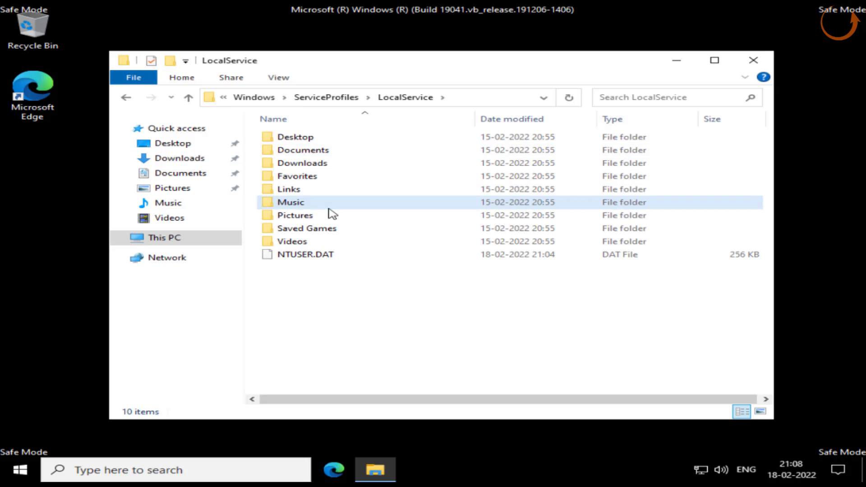
Step: Show hidden items and continue into AppData\Local\Microsoft, where NGC is listed
left_click(291, 202)
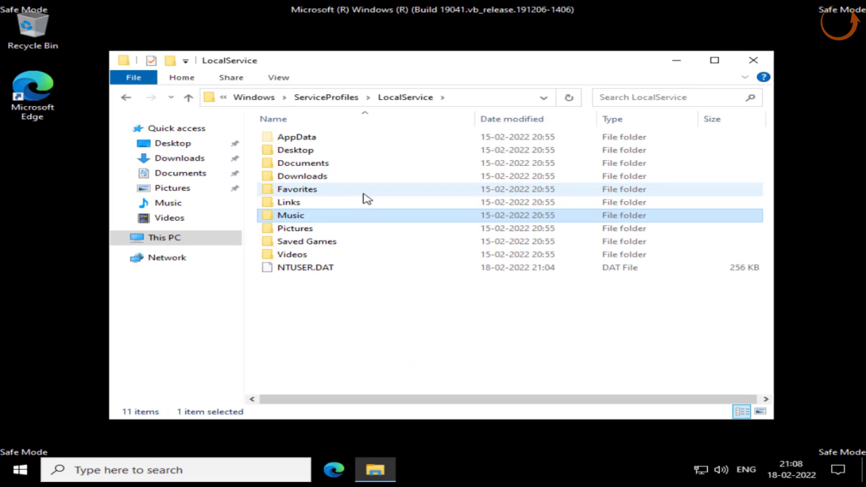
left_click(296, 136)
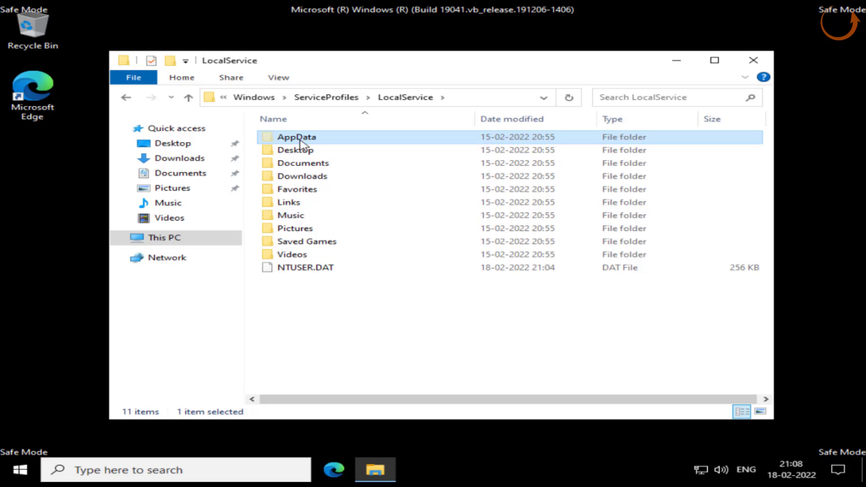
double_click(296, 136)
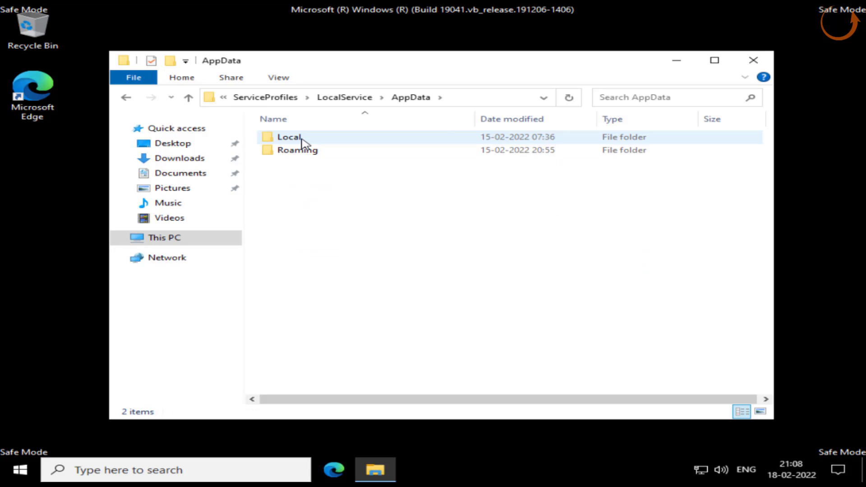
mouse_move(303, 140)
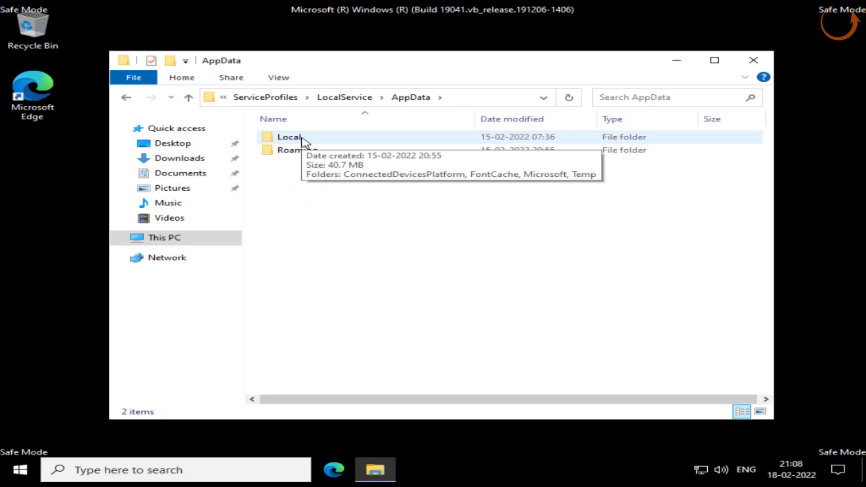
double_click(289, 136)
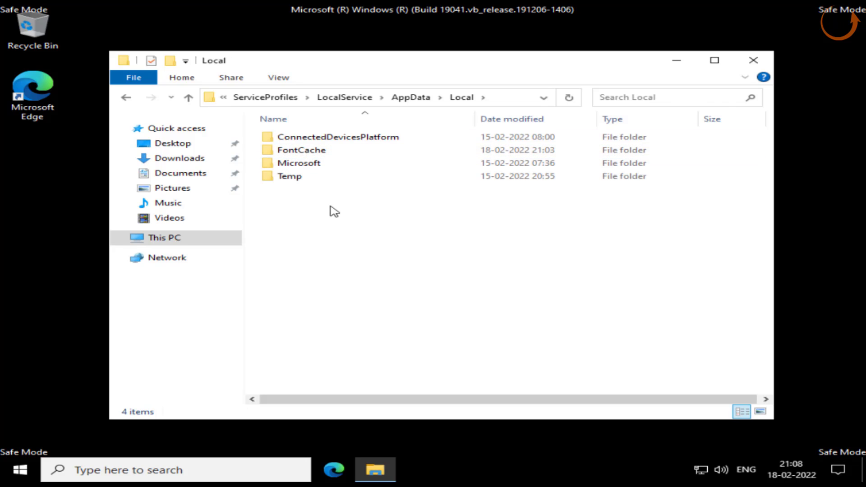
left_click(299, 163)
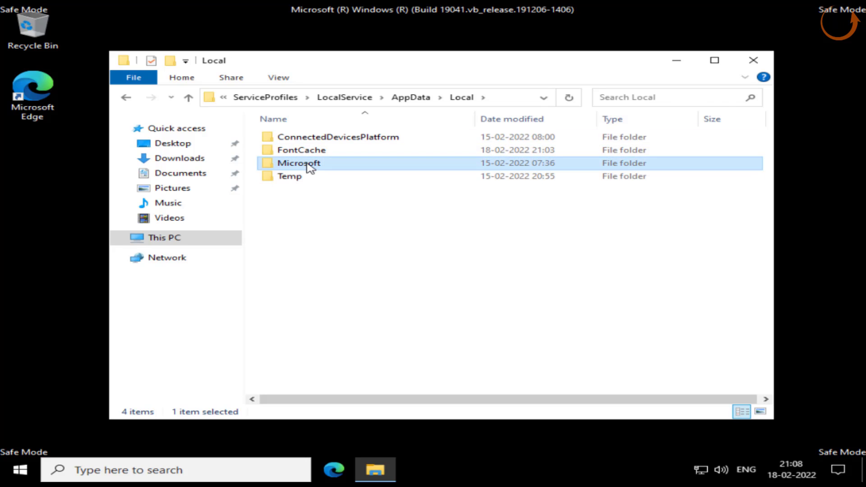
double_click(299, 163)
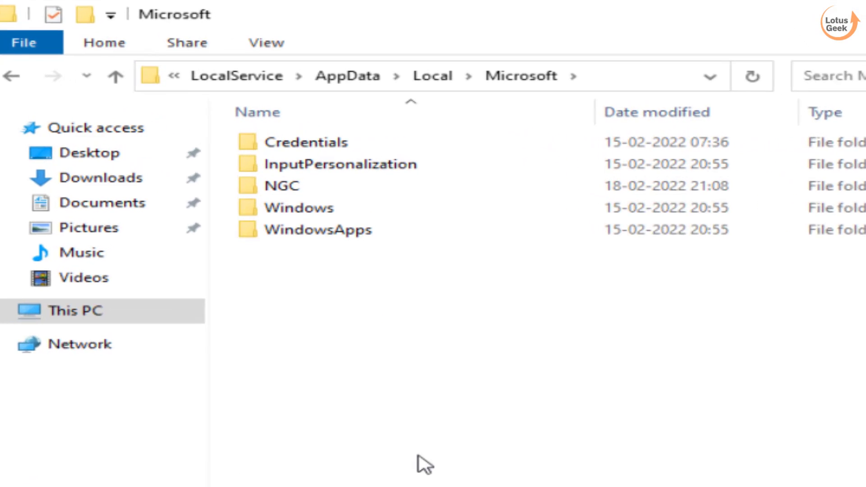
Step: Close the File Explorer window, leaving the empty Safe Mode desktop
left_click(282, 186)
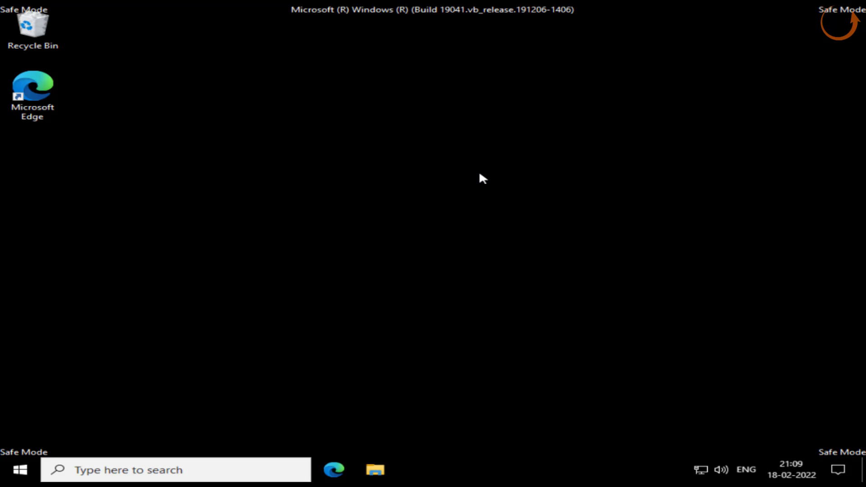
mouse_move(472, 202)
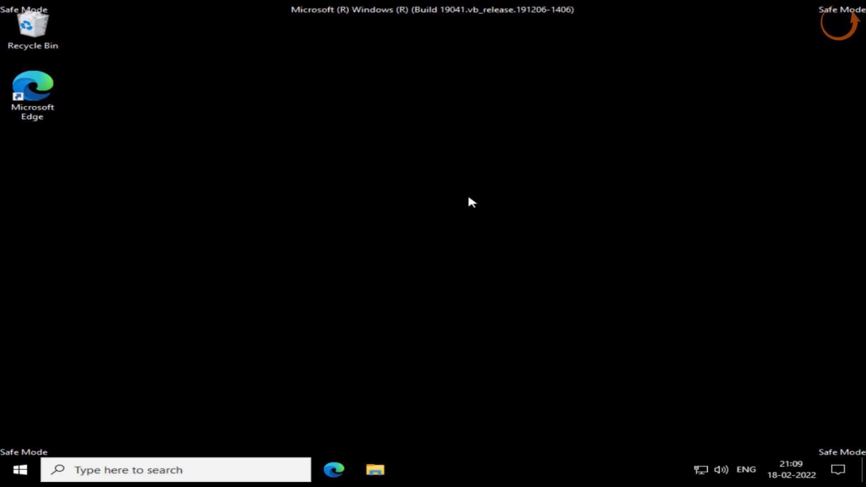
mouse_move(438, 208)
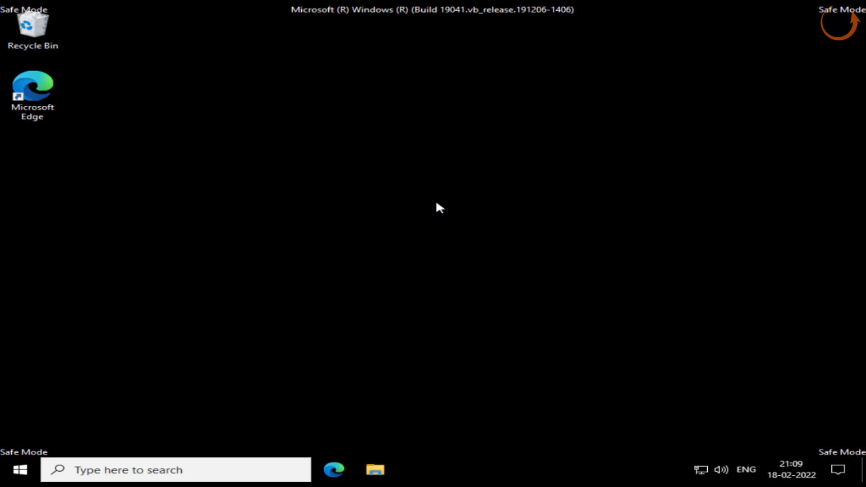
mouse_move(374, 299)
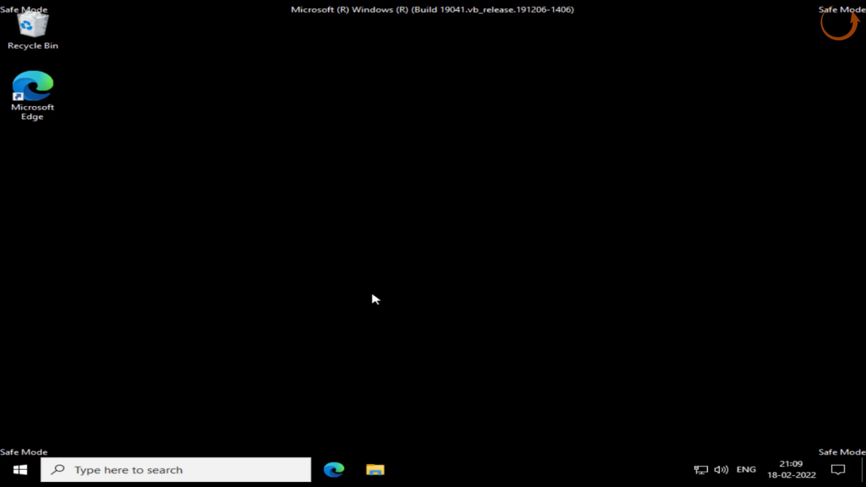
mouse_move(281, 213)
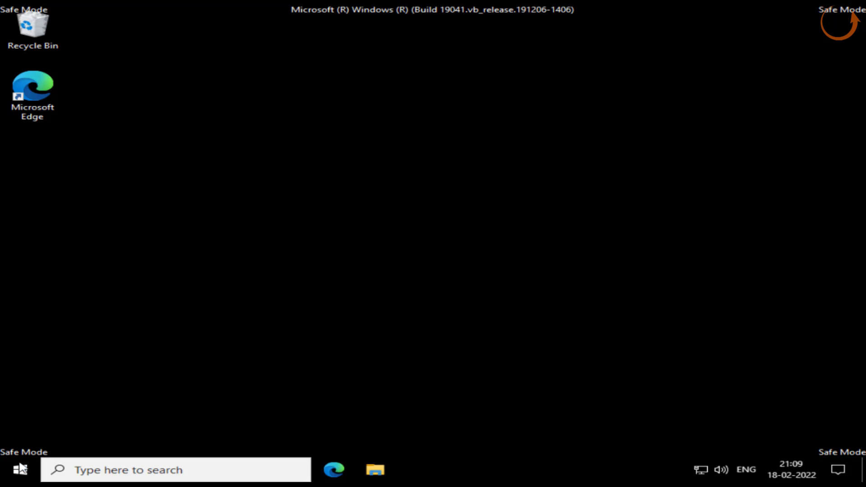
Step: Restart the PC from the Start menu Power button back into recovery
left_click(10, 471)
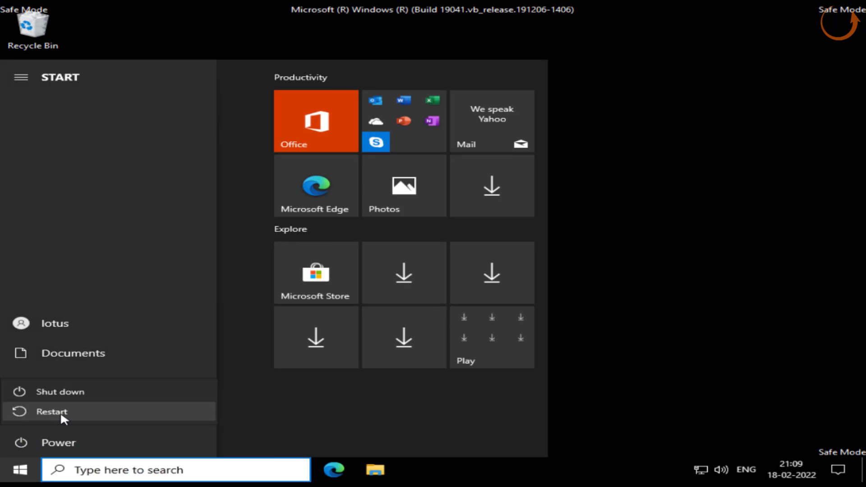
left_click(51, 411)
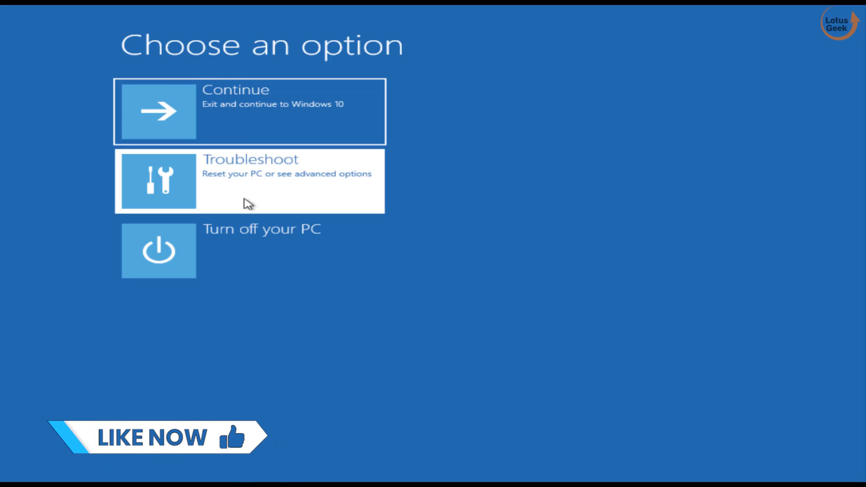
Step: Reach Command Prompt via Troubleshoot > Advanced options and run sfc /scannow
left_click(249, 180)
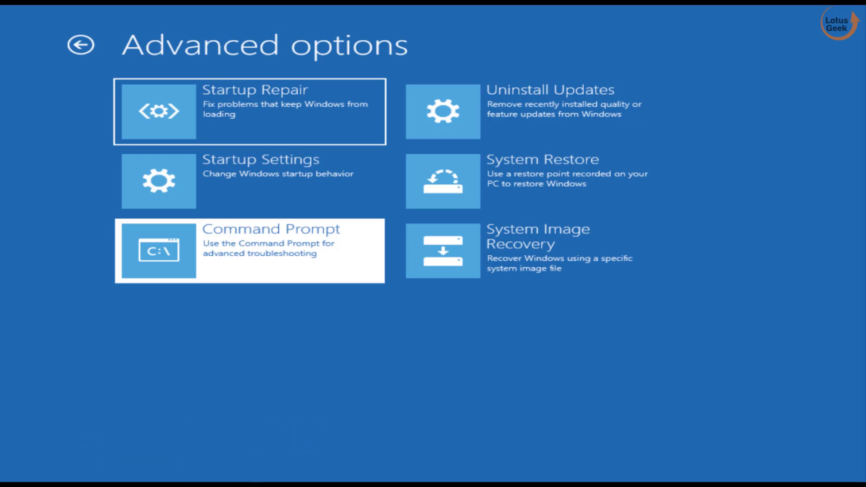
left_click(250, 251)
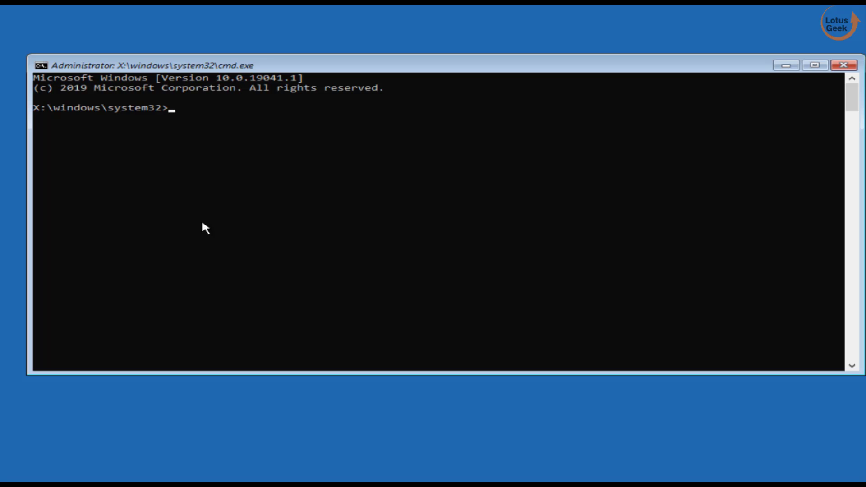
type("sfc")
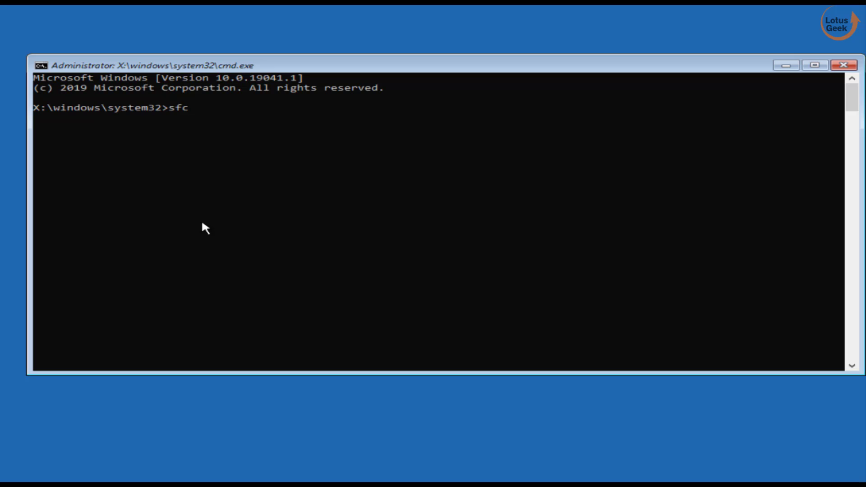
type("/scnn")
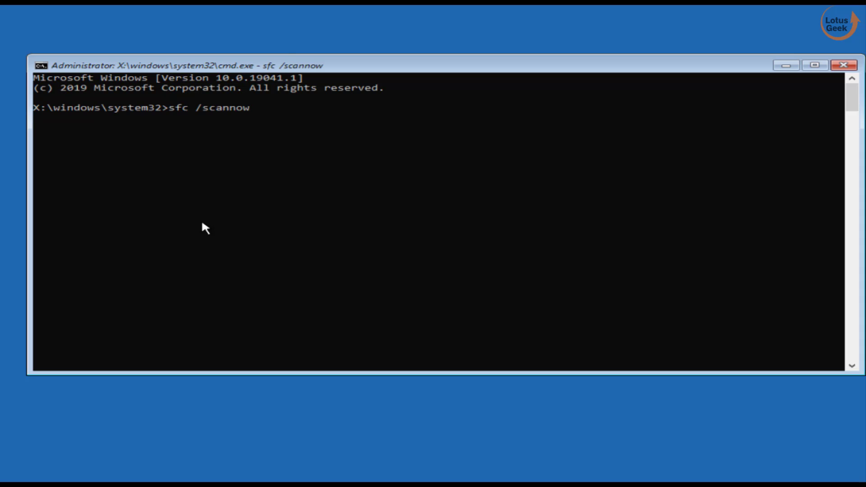
key("enter")
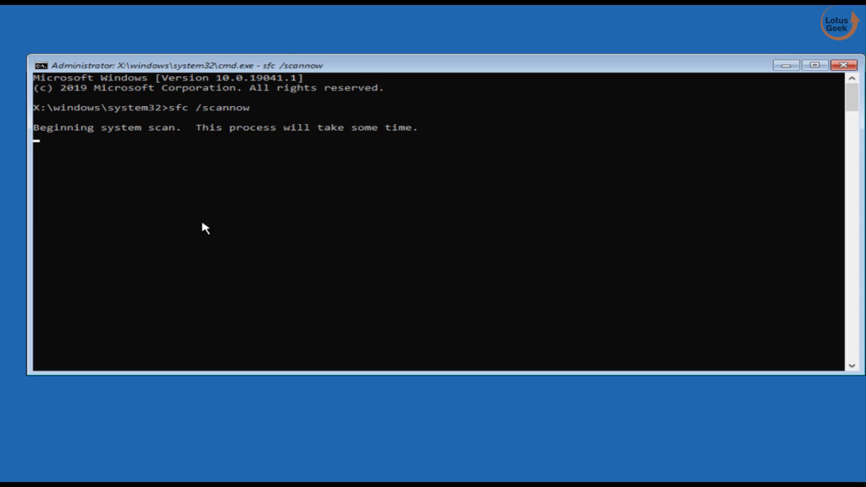